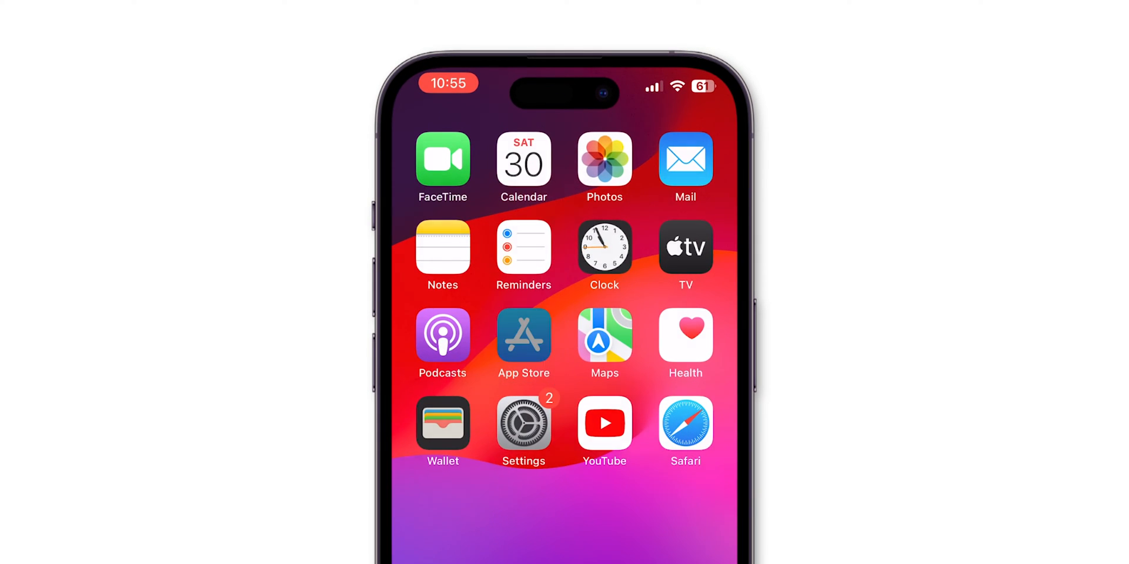
# - Search the App Store for "lock screen text" and scroll to the Any Text · Widgets result
pyautogui.write('lock screen text')
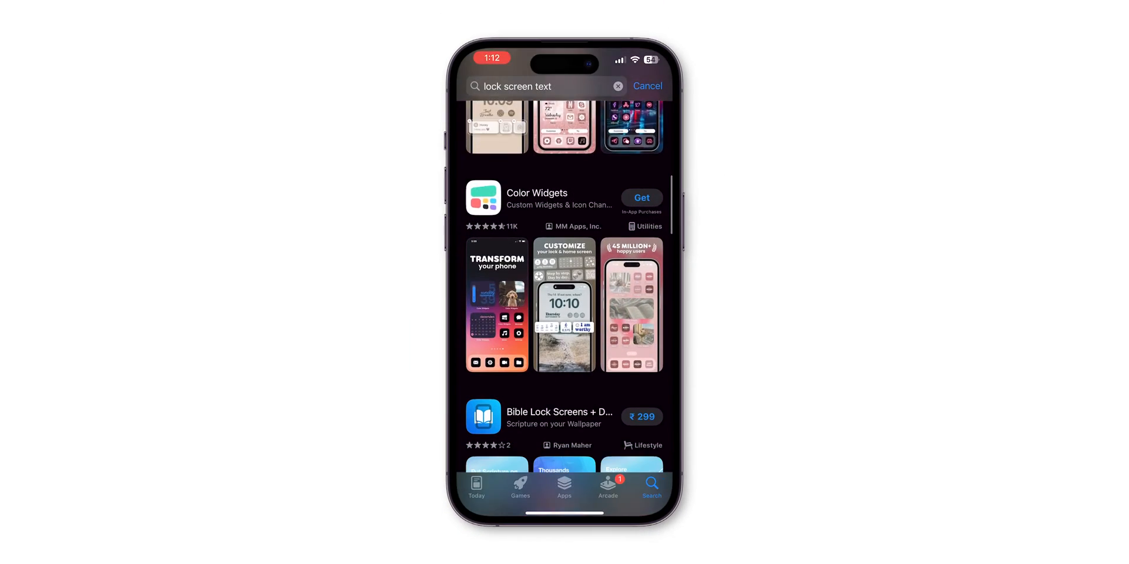
pyautogui.scroll(-3)
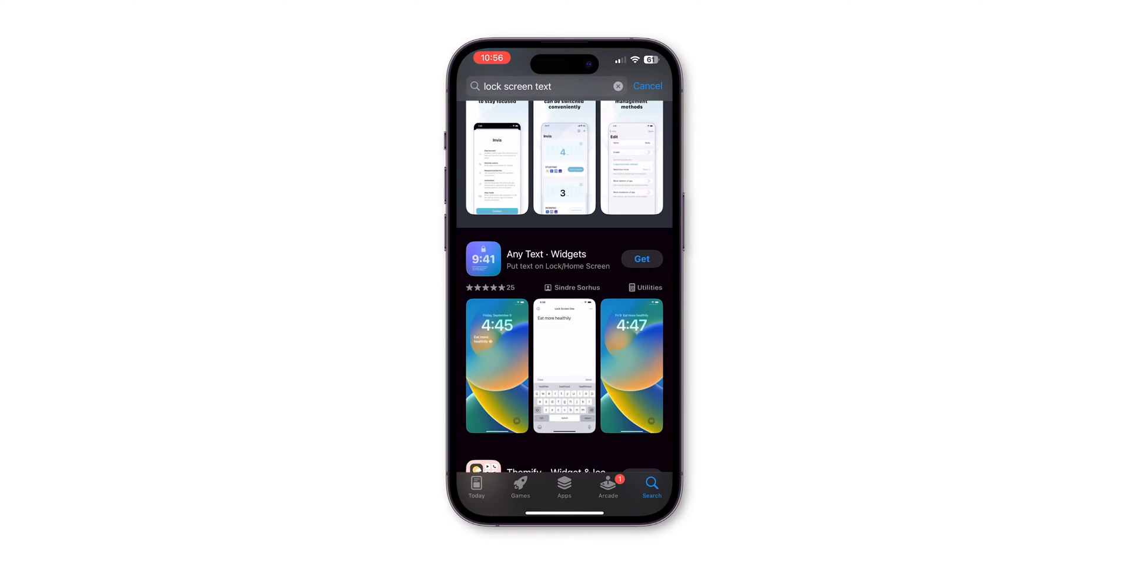
# - Get and open the Any Text app, showing Widget 1 through Widget 5
pyautogui.click(546, 254)
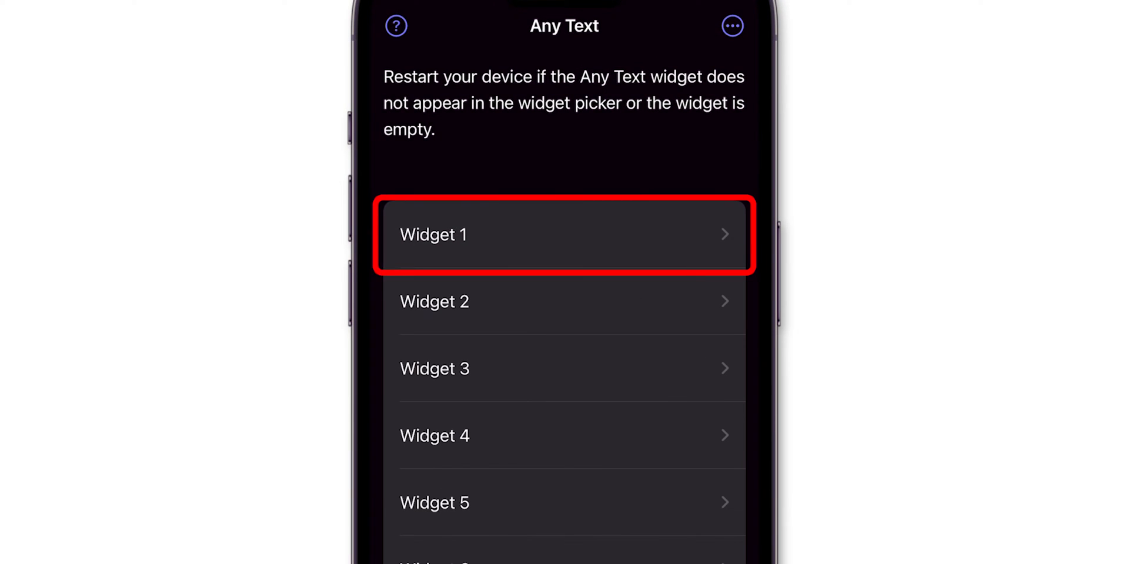
# - Set Widget 1's text to "Don't Touch My Phone!"
pyautogui.click(564, 235)
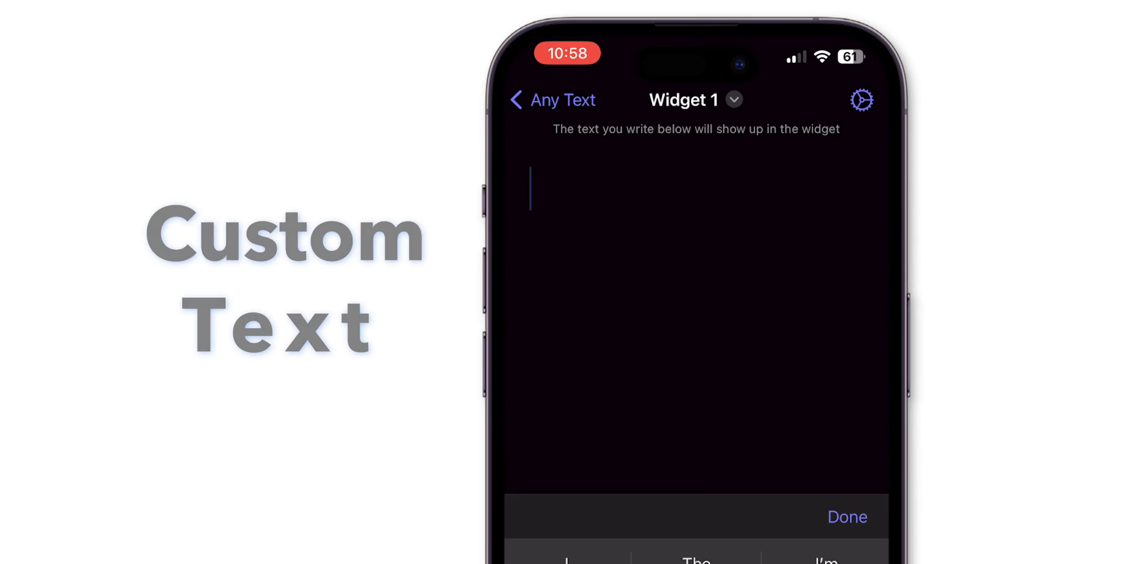
pyautogui.write("Don't Touch My Phone")
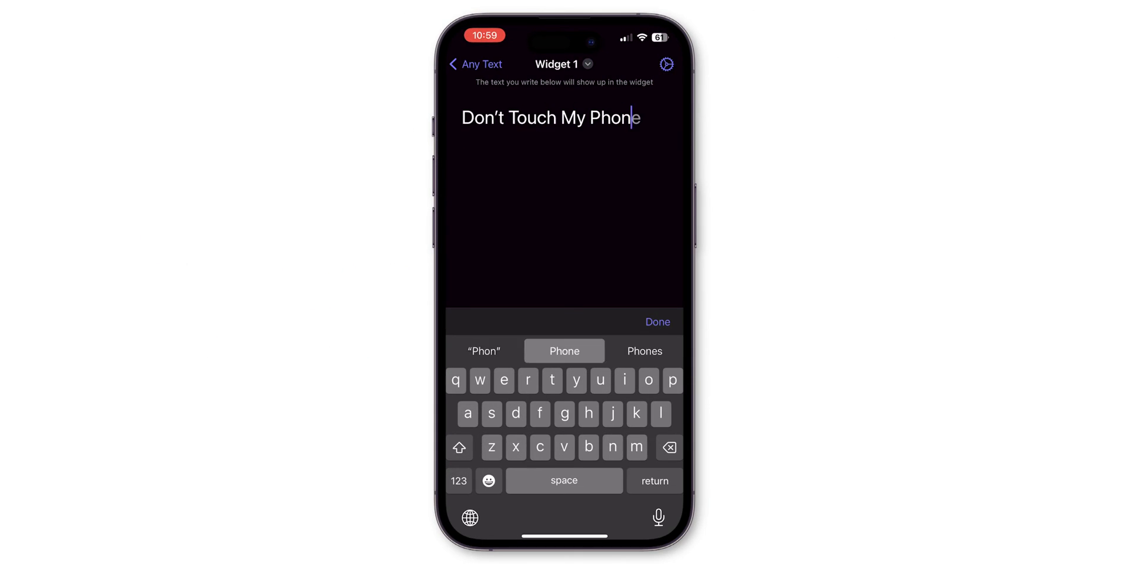
pyautogui.write('!')
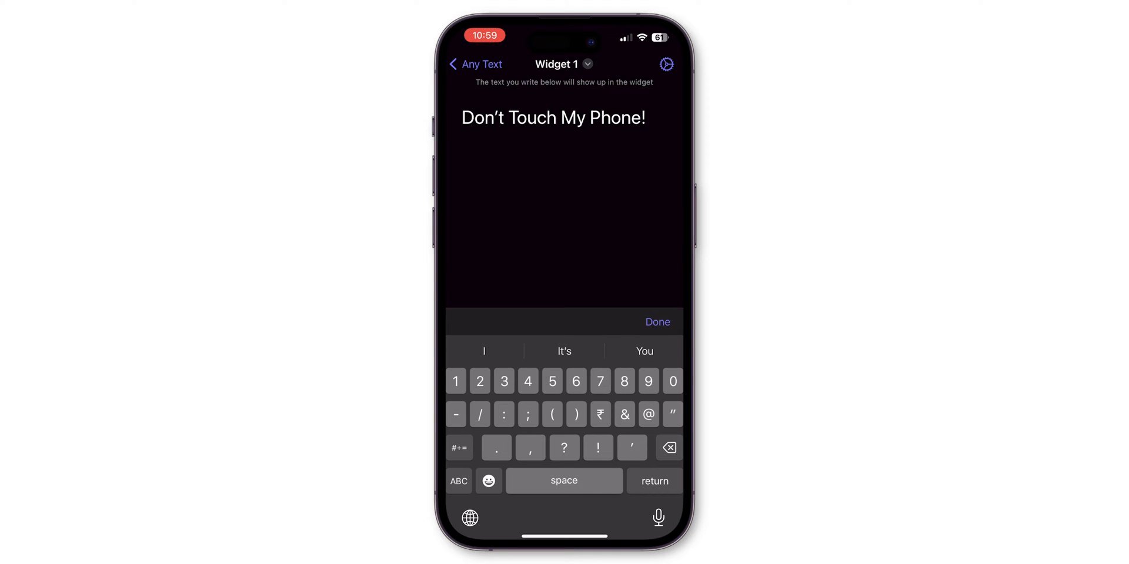
# - Give Widget 1 a blue gradient background in its formatting settings
pyautogui.click(666, 65)
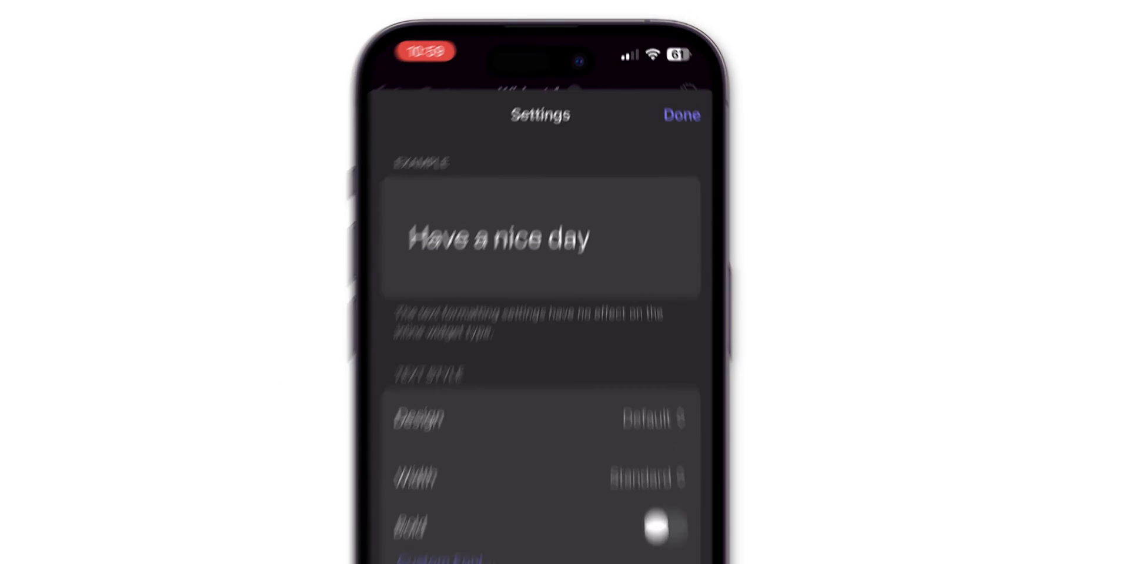
pyautogui.scroll(-3)
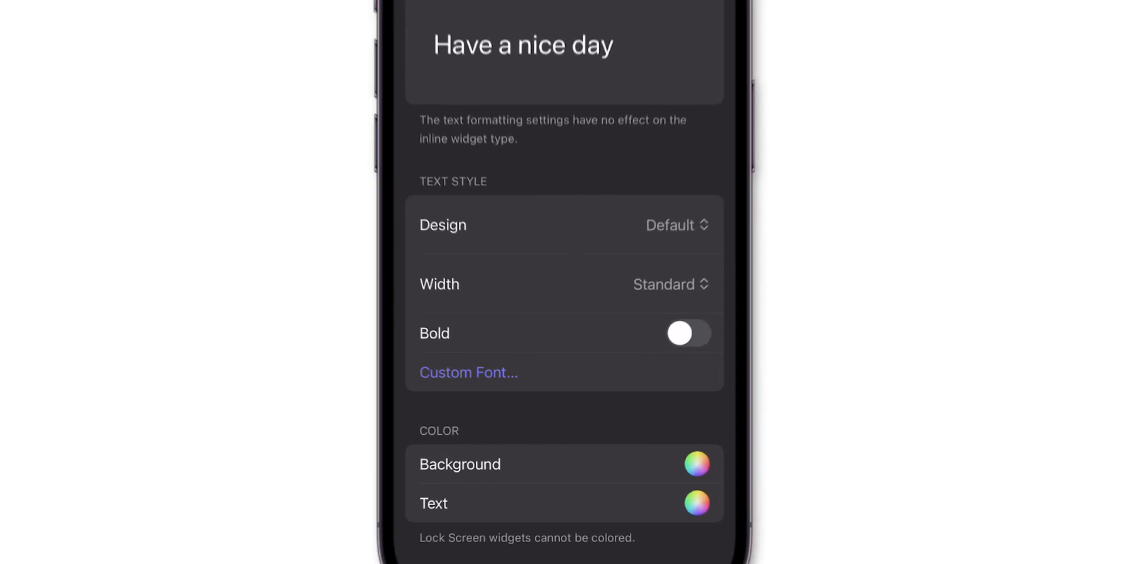
pyautogui.scroll(-3)
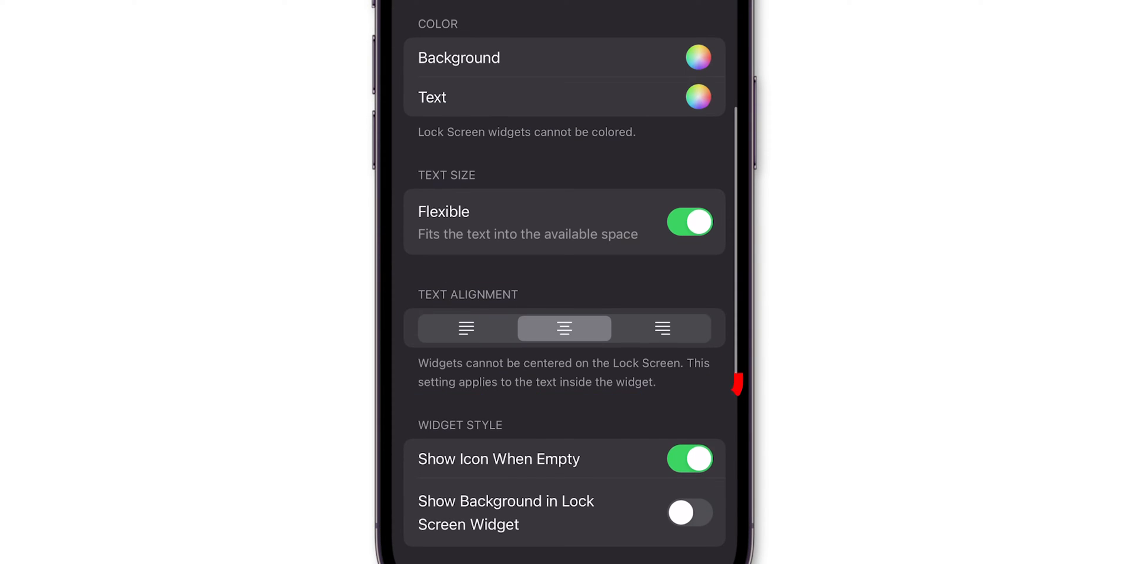
pyautogui.click(696, 58)
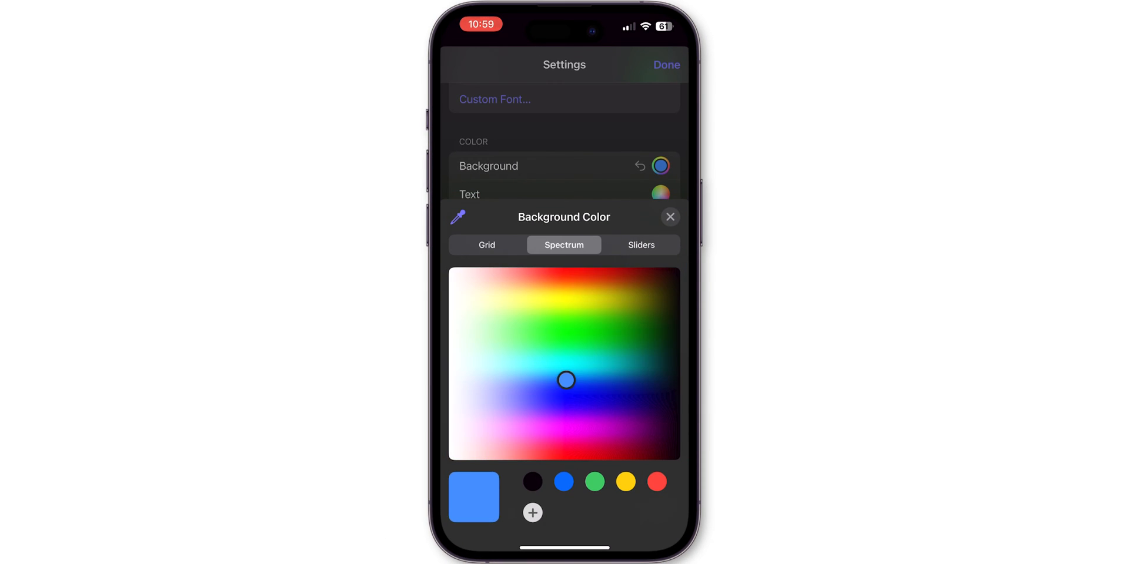
pyautogui.click(670, 217)
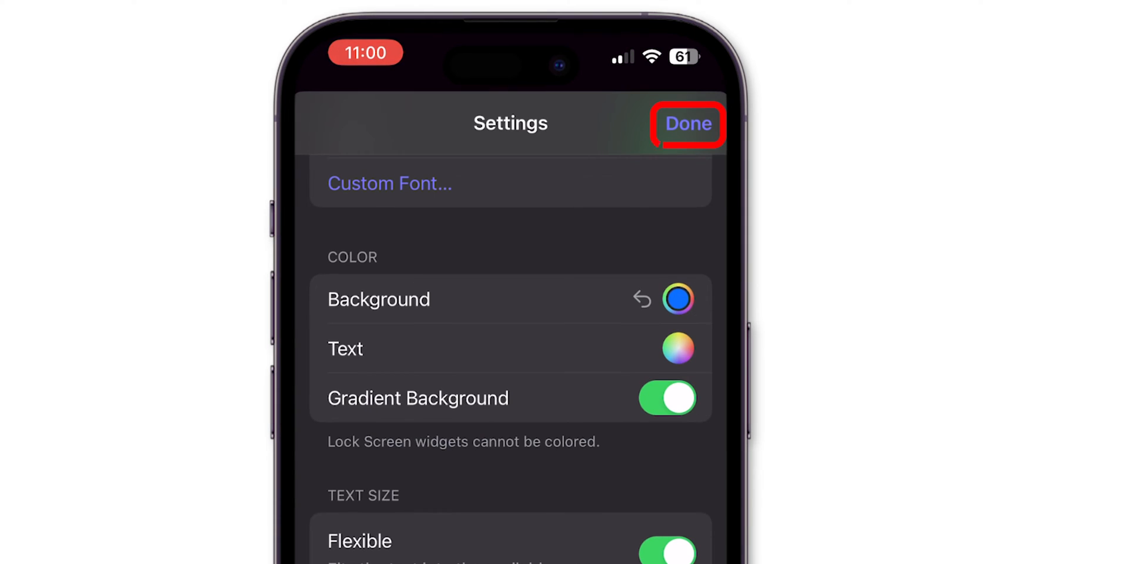
pyautogui.click(686, 124)
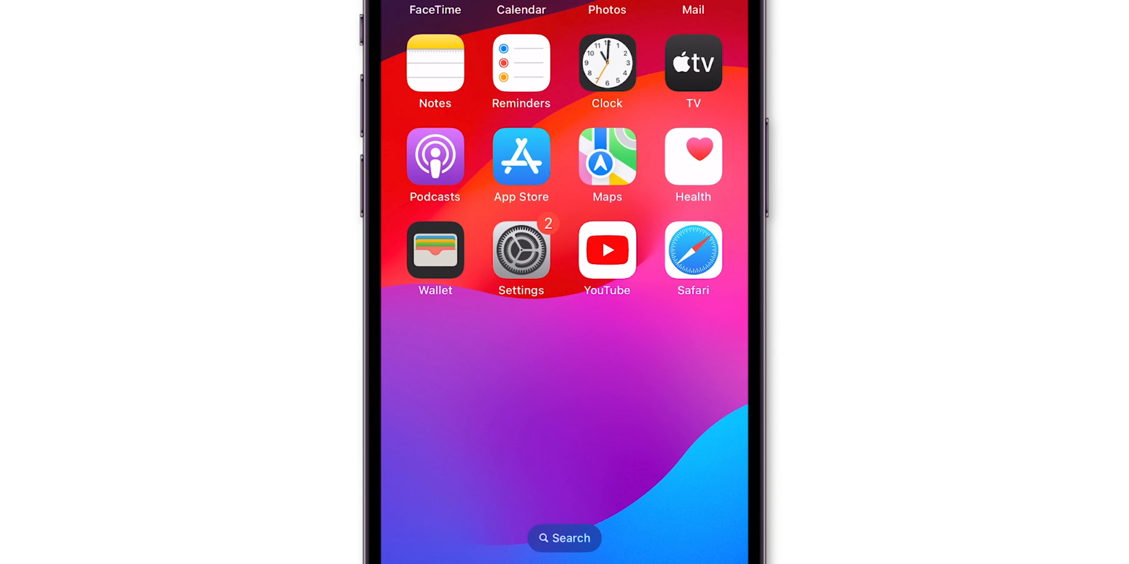
# - Go to Settings > Wallpaper and start customising the current lock screen
pyautogui.click(520, 256)
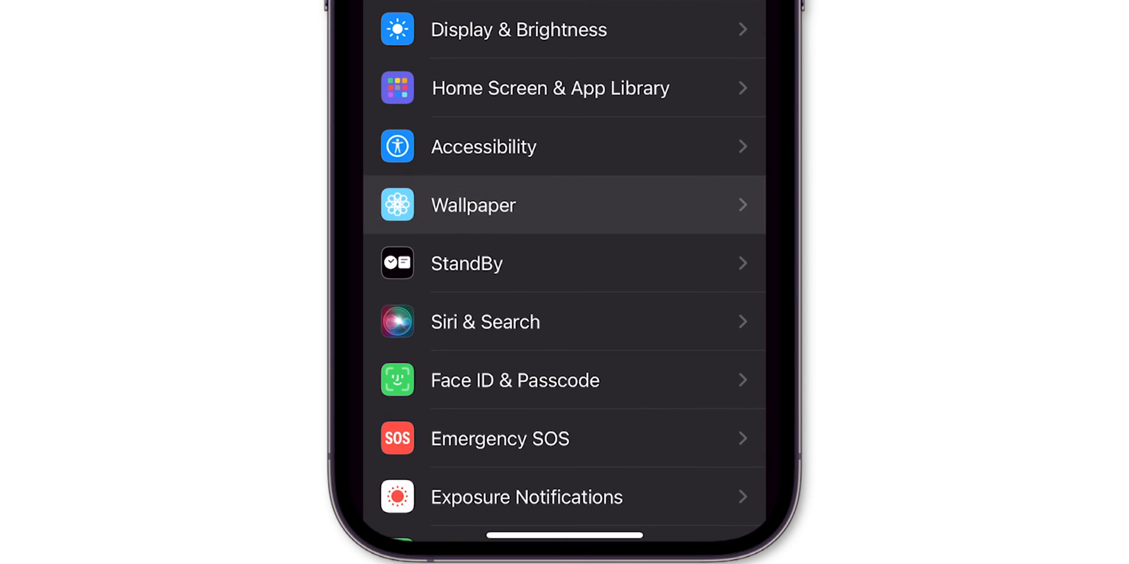
pyautogui.click(473, 205)
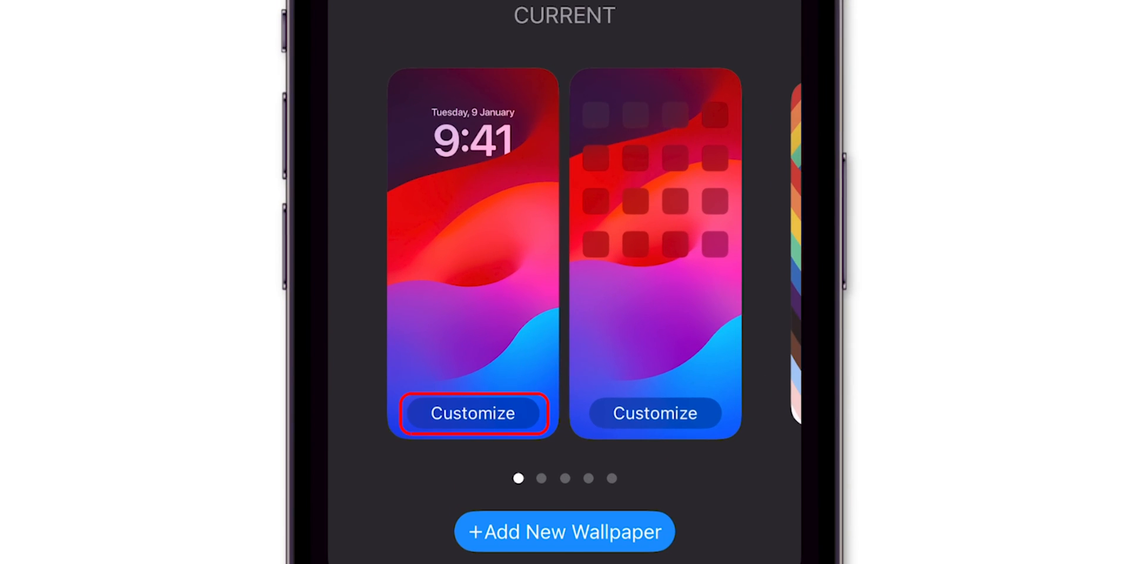
pyautogui.click(473, 414)
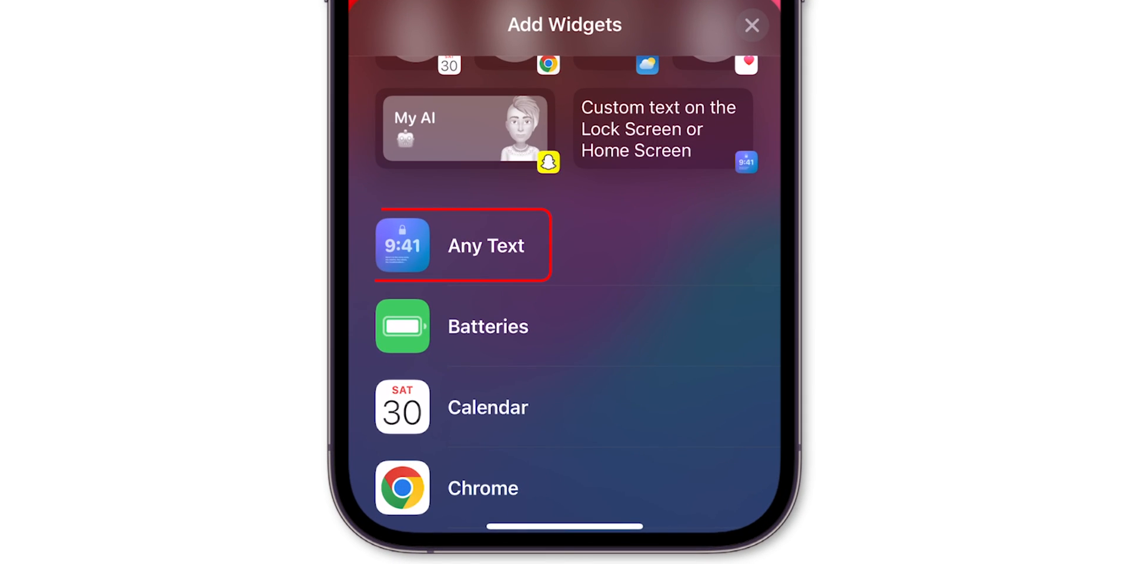
# - Add the Any Text widget below the 11:01 clock with left-aligned text
pyautogui.click(486, 246)
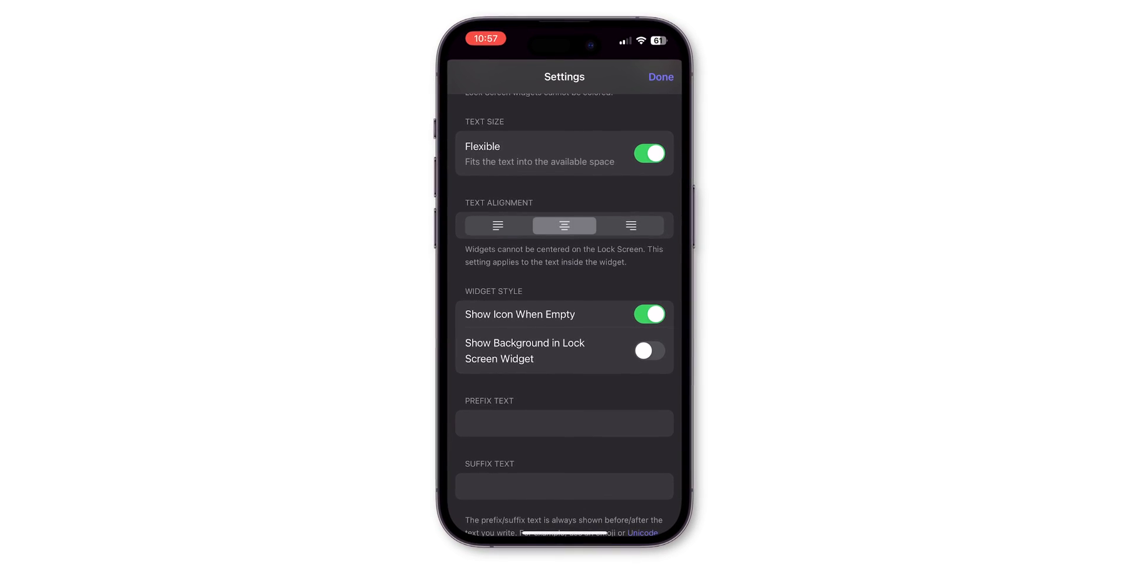
pyautogui.click(493, 225)
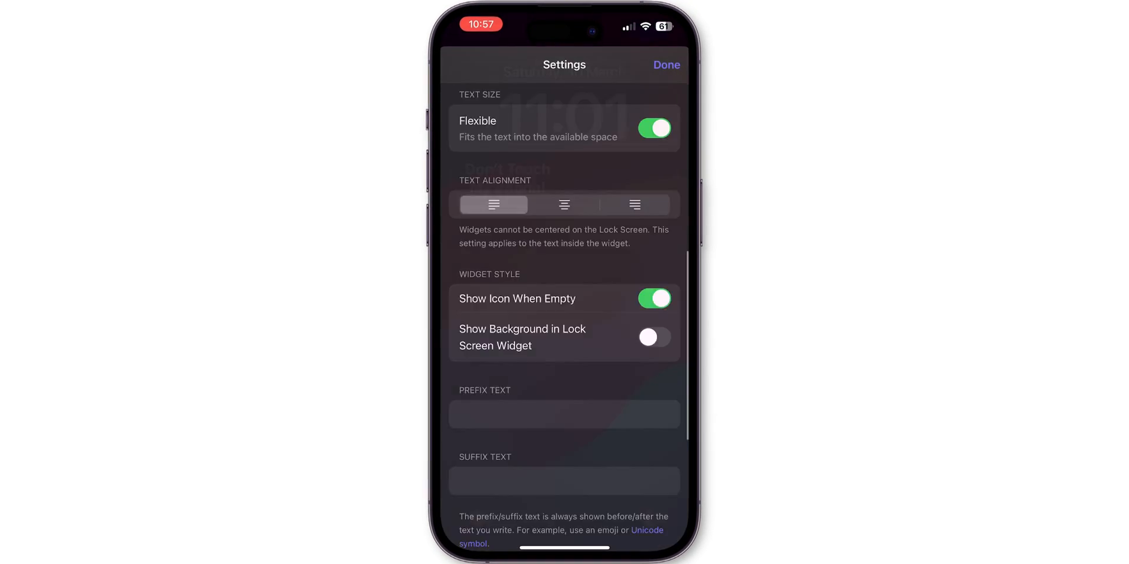
pyautogui.click(667, 64)
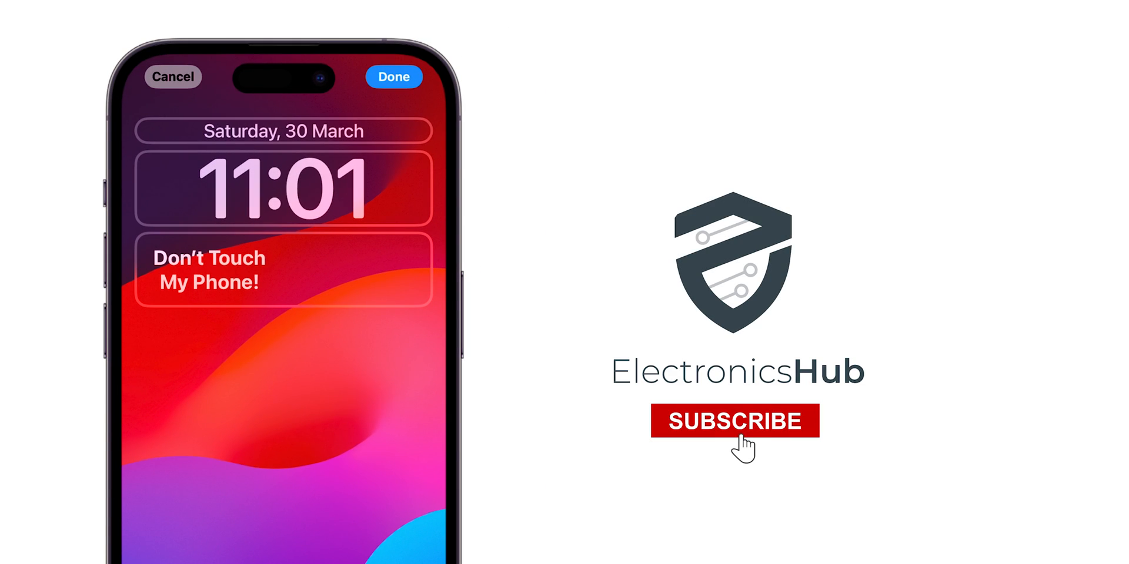